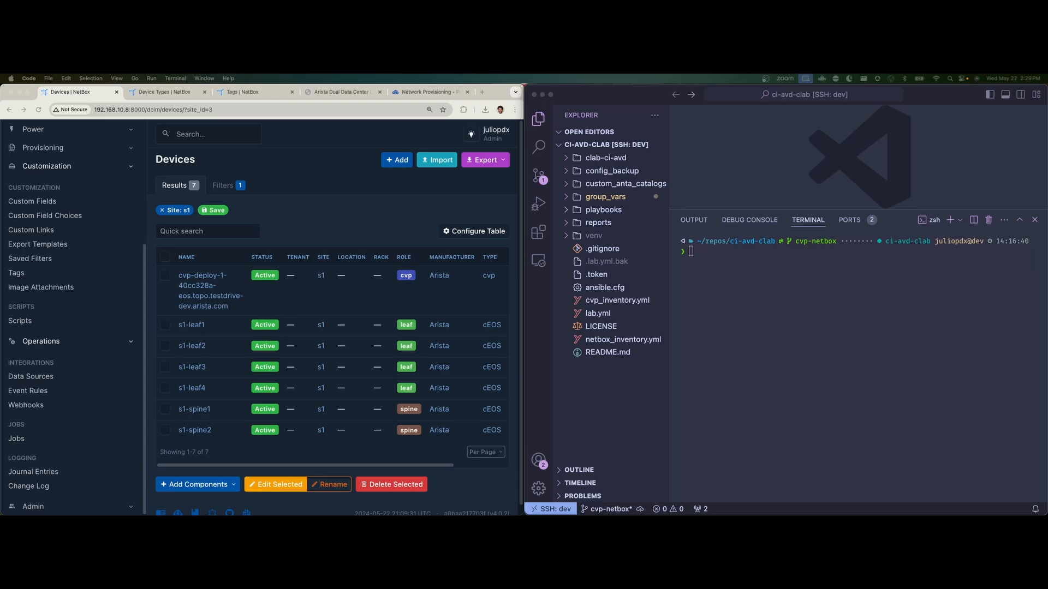
Check the lab credentials page, then return to the NetBox s1 device list and device types
click(343, 92)
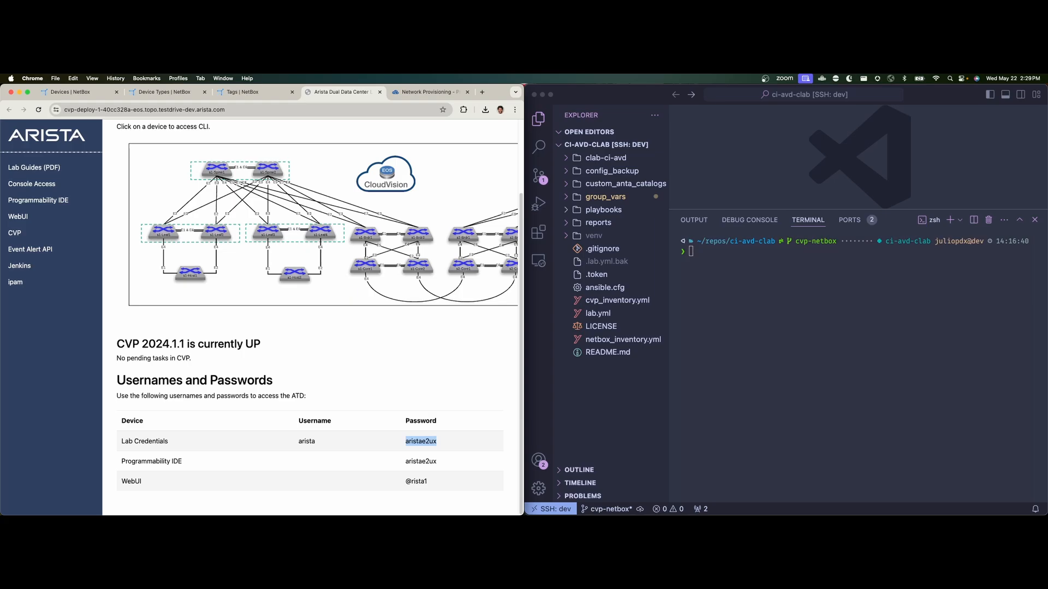
click(73, 92)
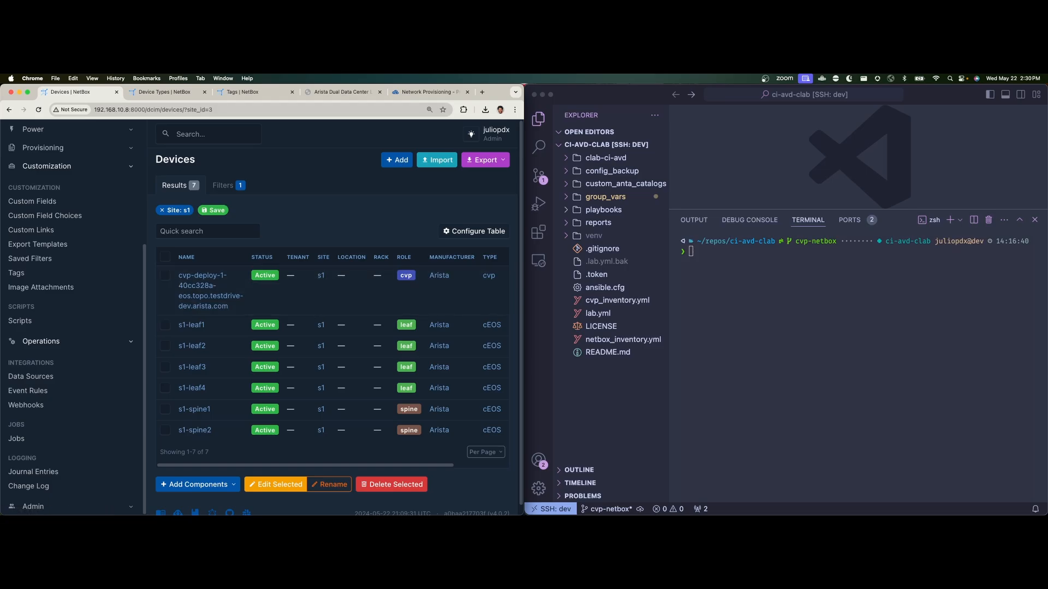
click(166, 92)
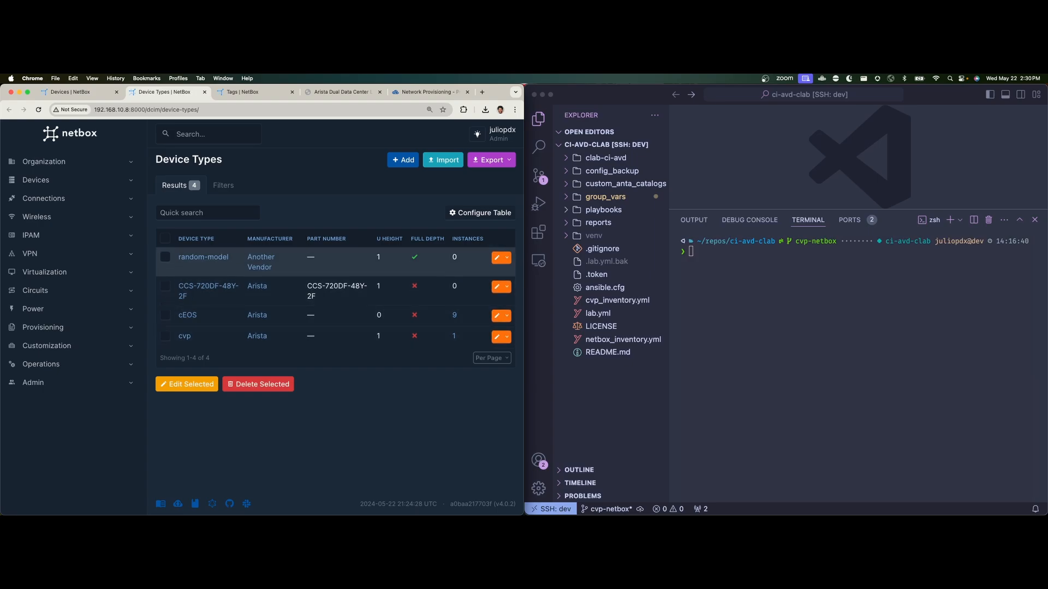
mouse_move(183, 335)
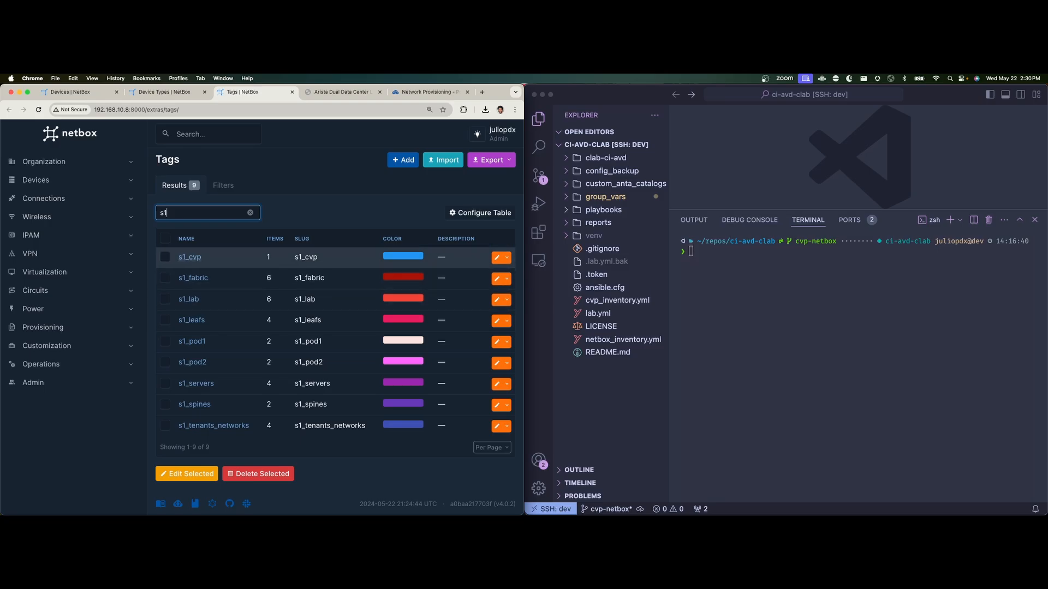
mouse_move(192, 362)
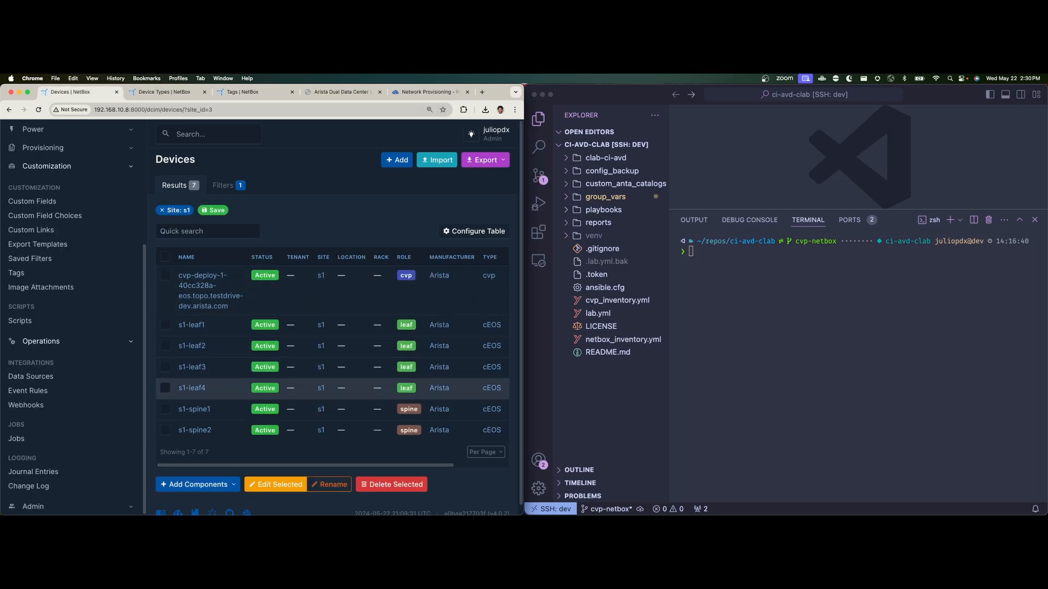
mouse_move(209, 290)
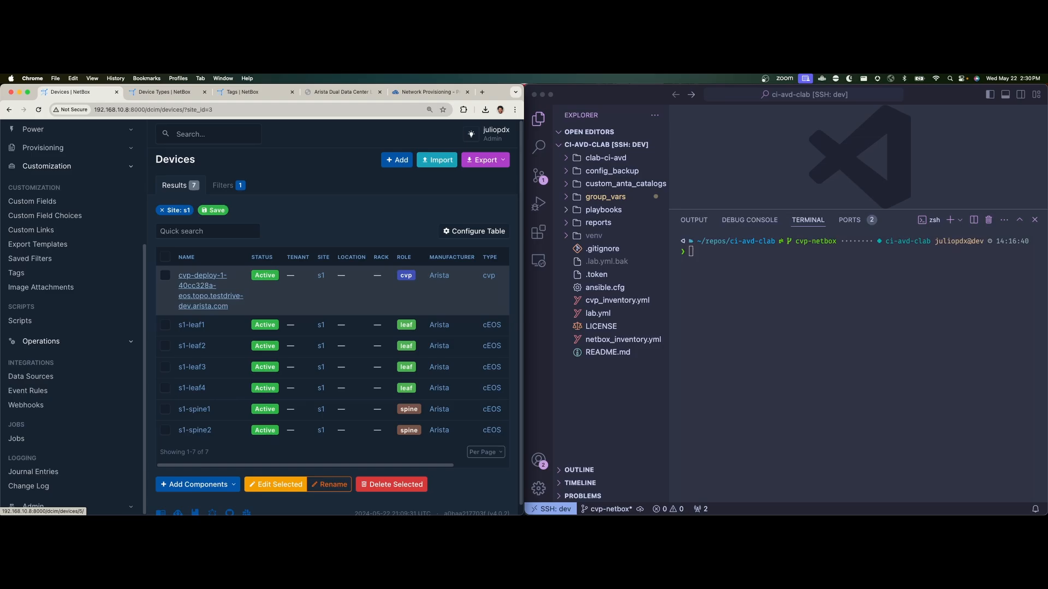
Open the cvp, s1-spine1 and s1-leaf1 device pages in new tabs to review their tags
right_click(210, 285)
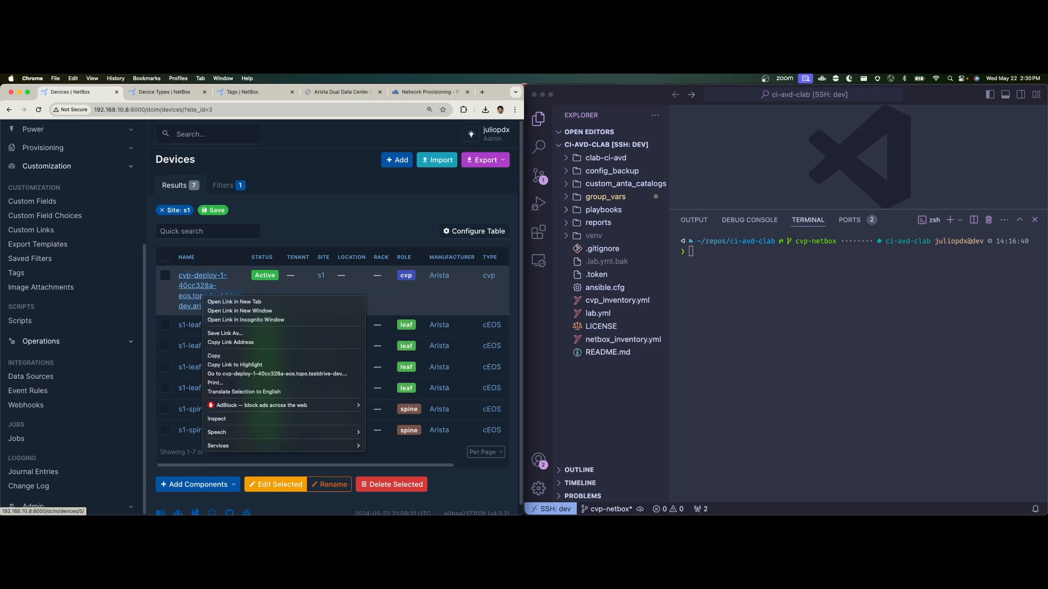
click(234, 301)
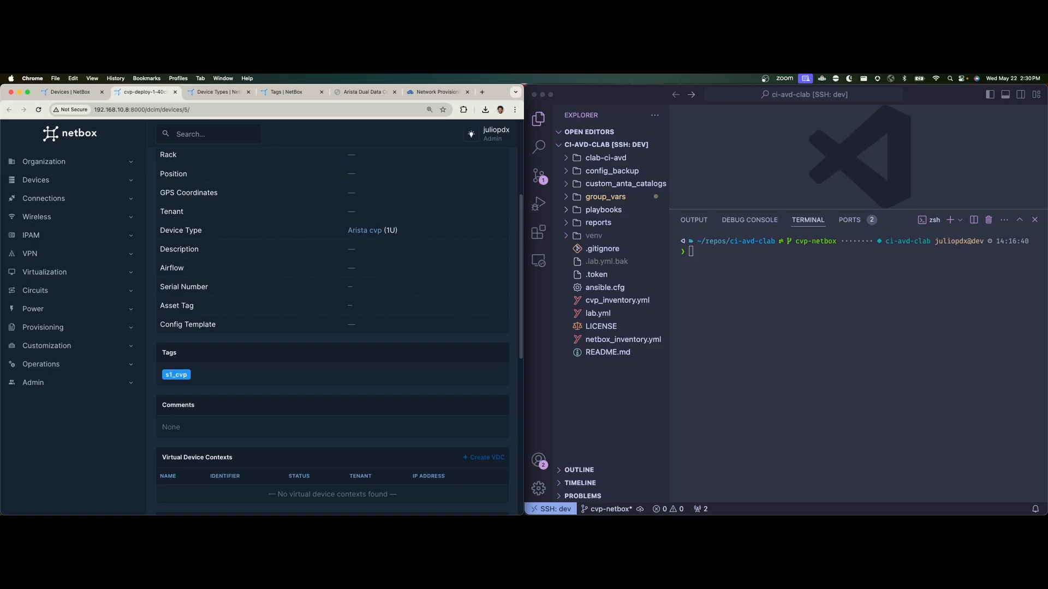
mouse_move(176, 375)
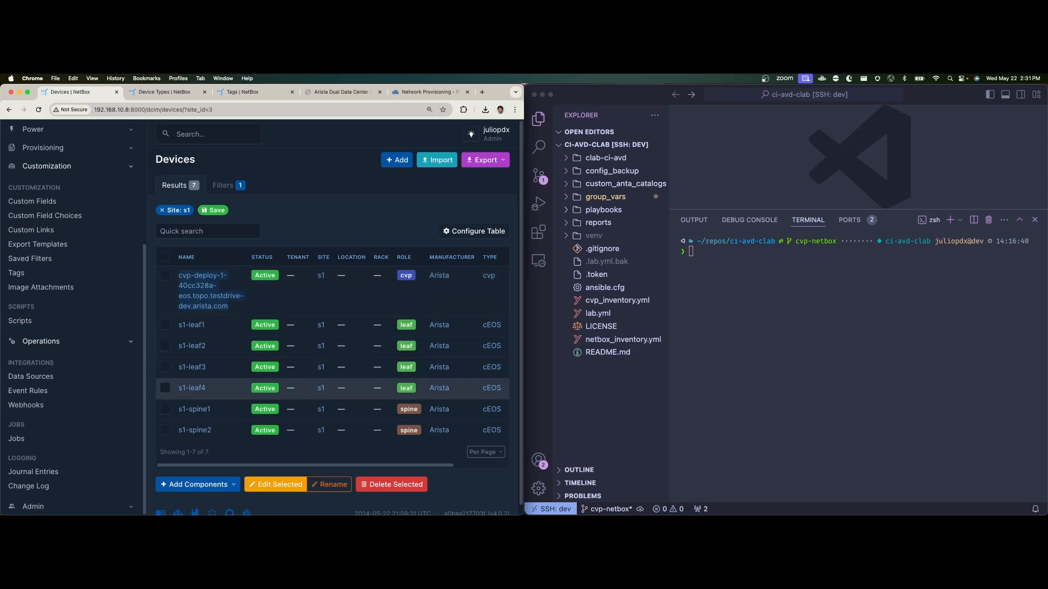
right_click(194, 409)
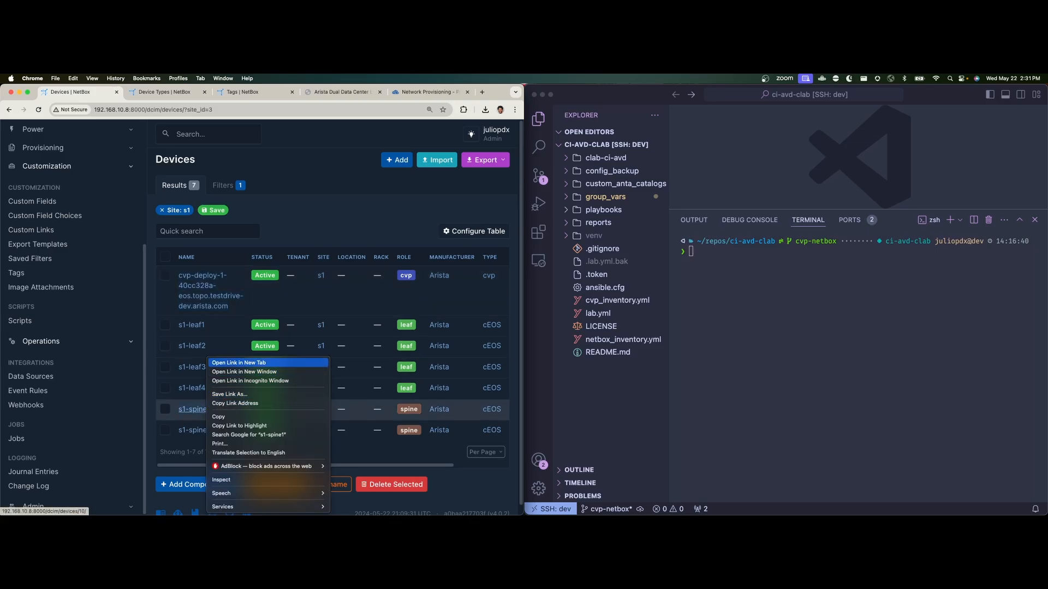
click(239, 363)
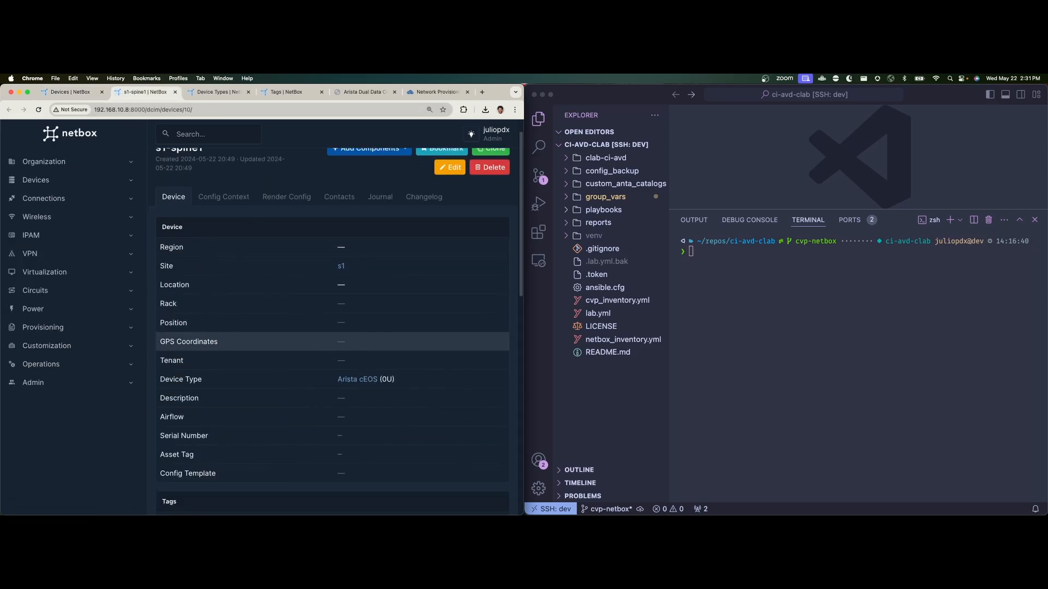
scroll(down, 3)
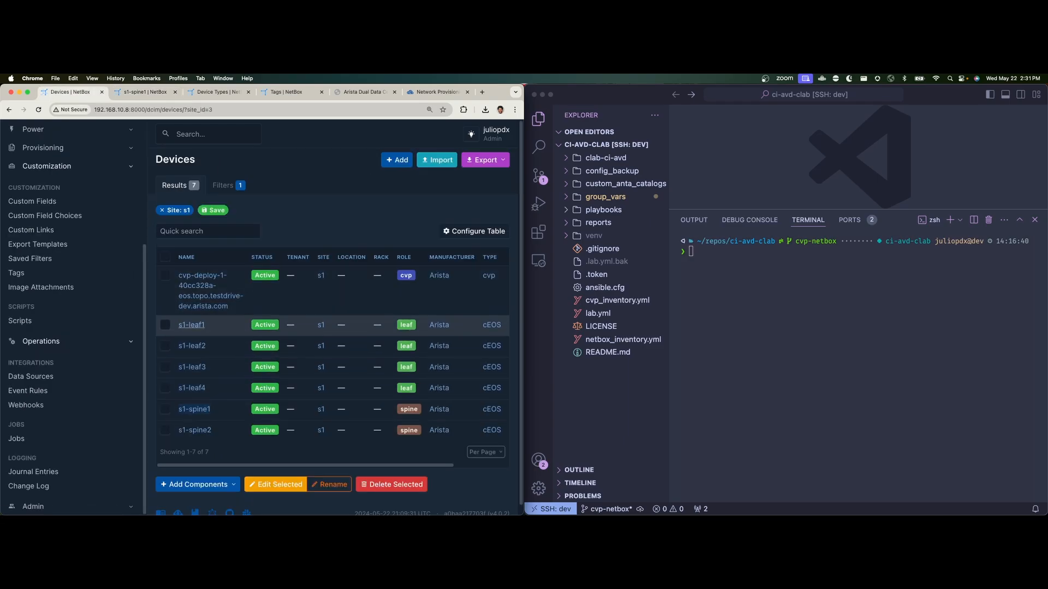
right_click(191, 325)
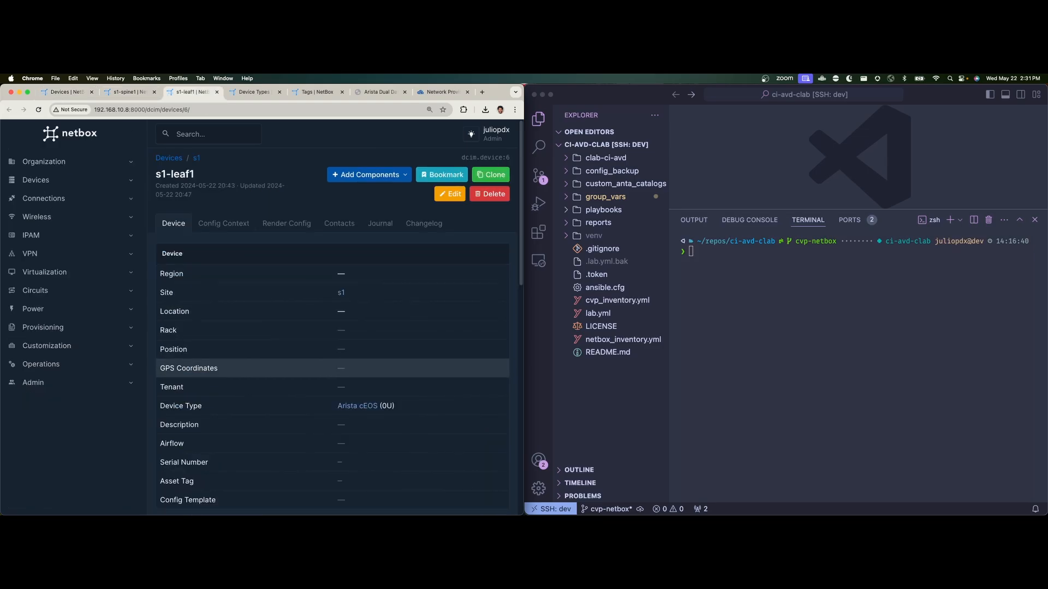
scroll(down, 3)
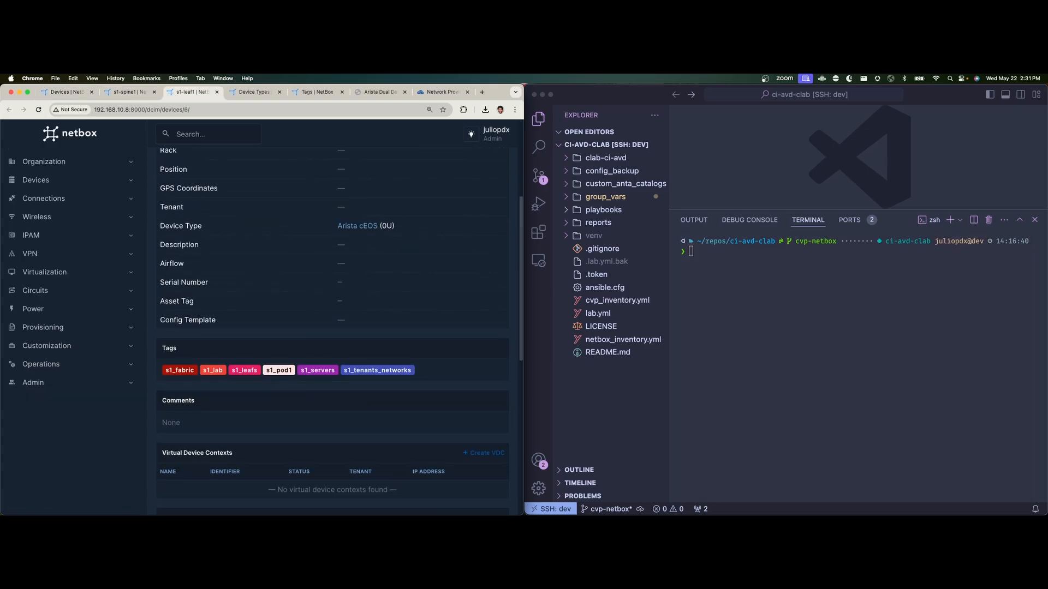
mouse_move(317, 370)
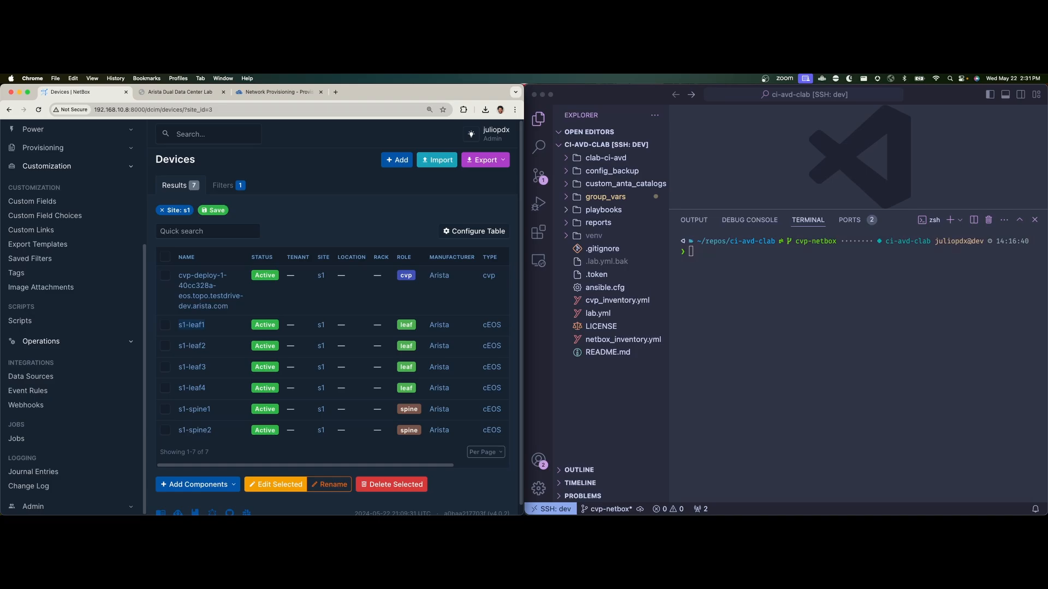
Expand group_vars and review all.yml, s1_fabric.yml and s1_lab.yml
click(603, 197)
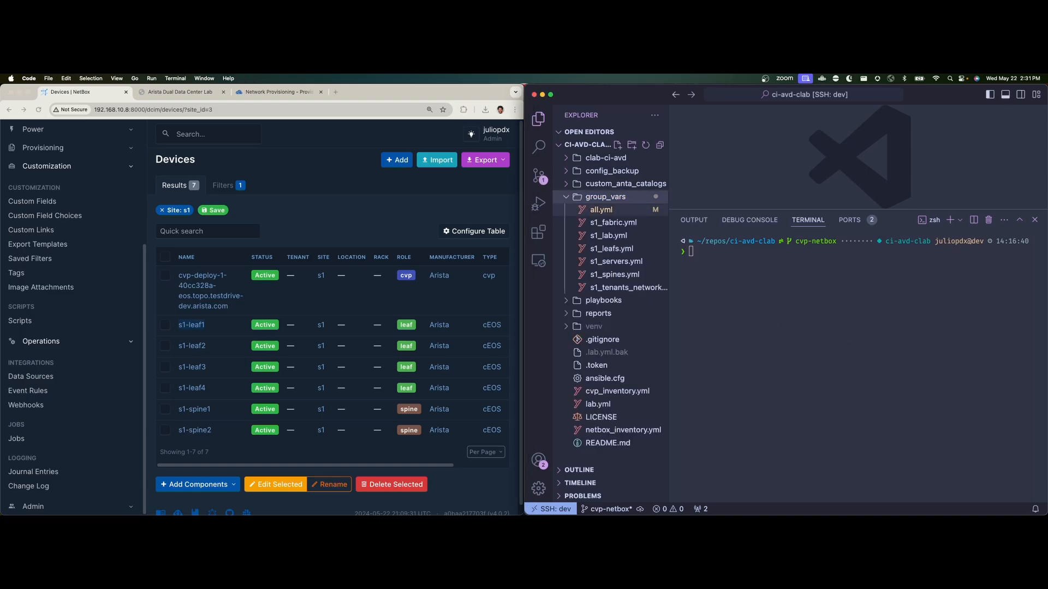
click(600, 210)
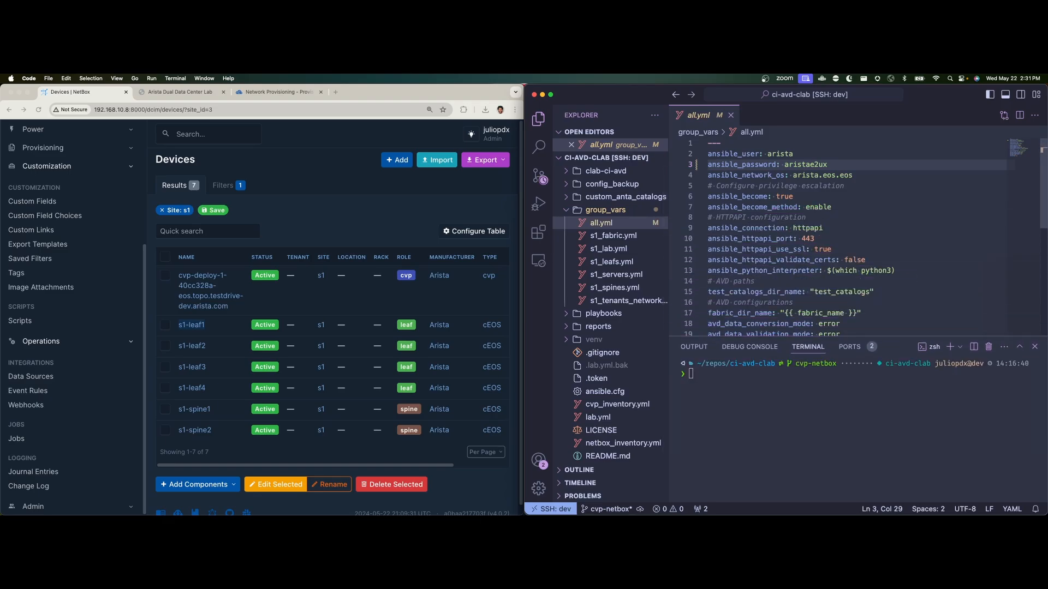
scroll(down, 3)
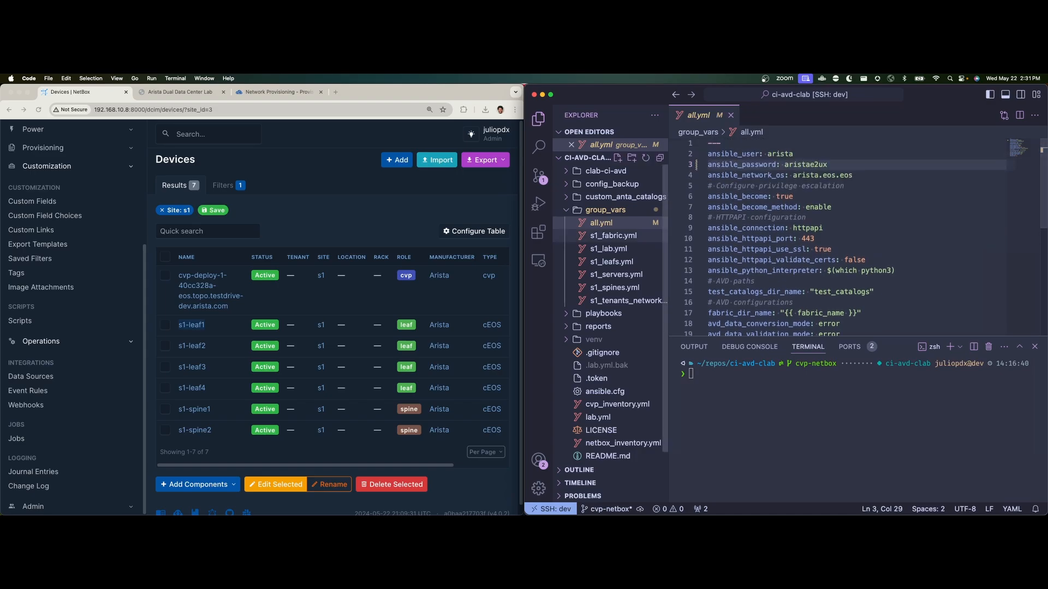
click(612, 236)
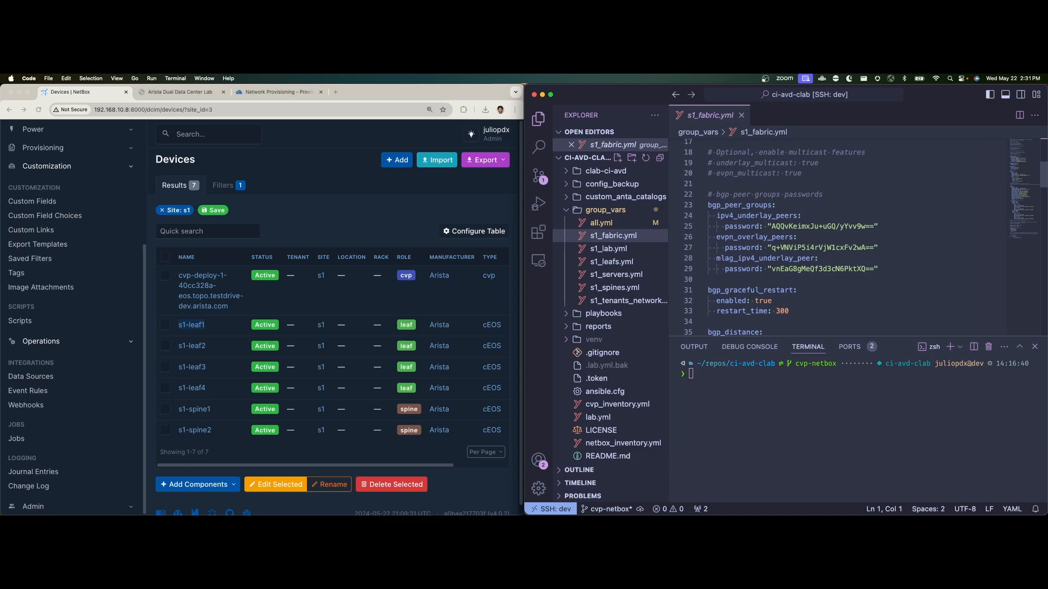
click(609, 248)
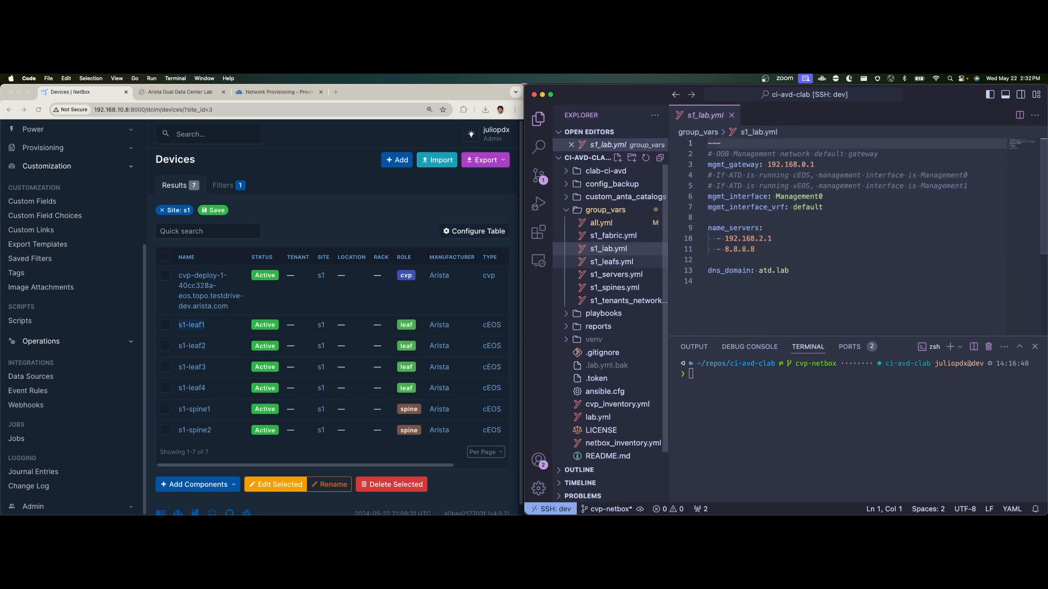
Review s1_leafs.yml with type l3leaf and expand the playbooks folder
click(610, 261)
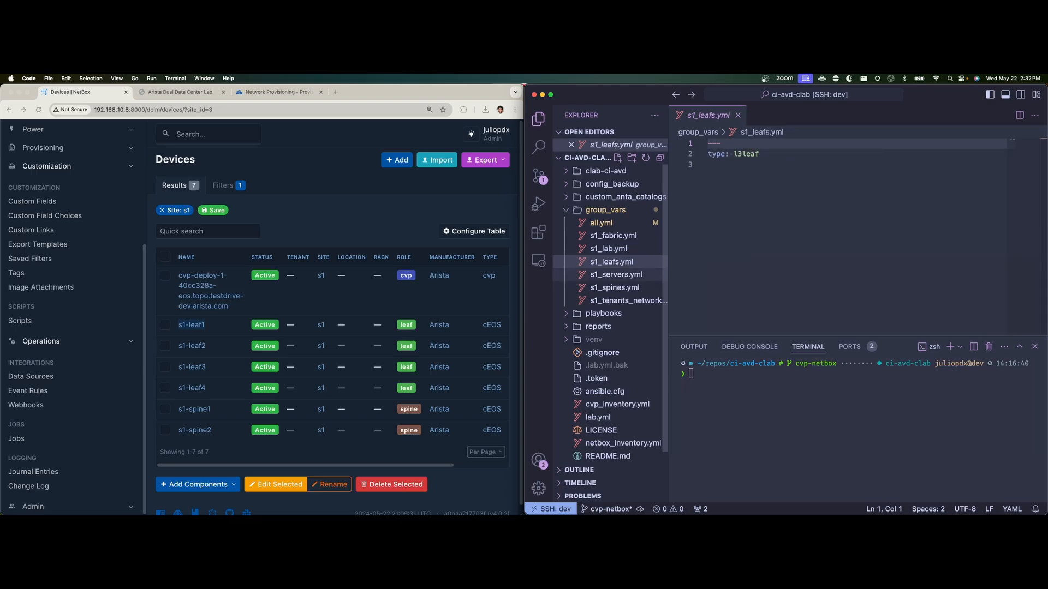
mouse_move(626, 300)
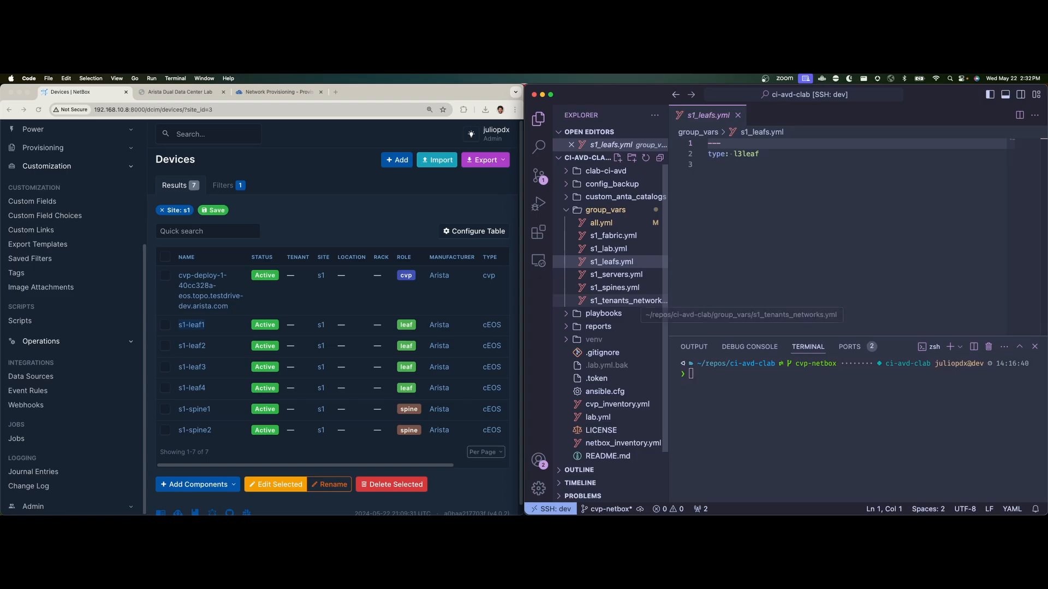
mouse_move(603, 313)
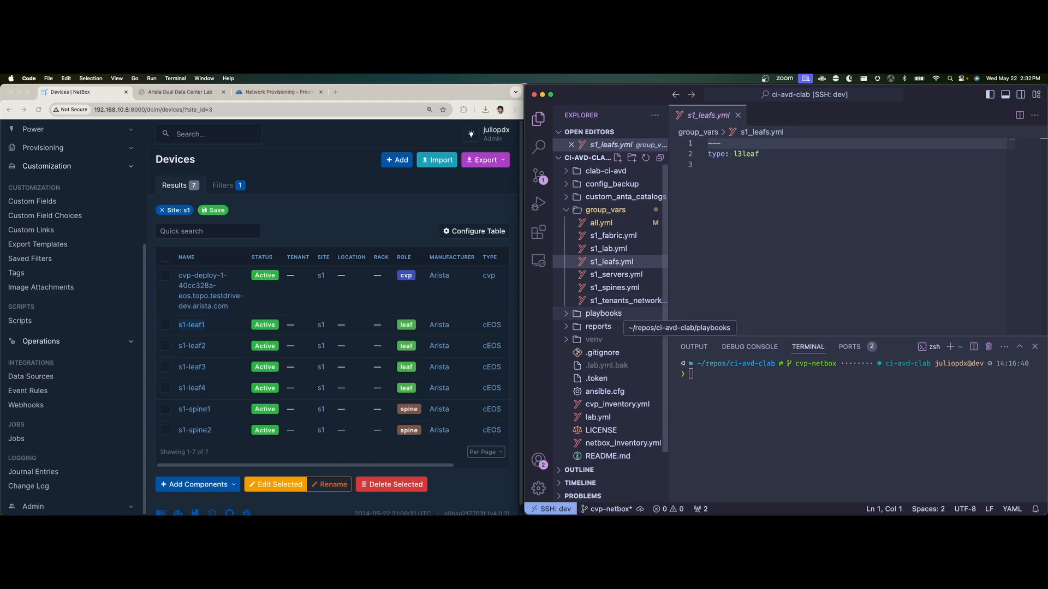
click(603, 313)
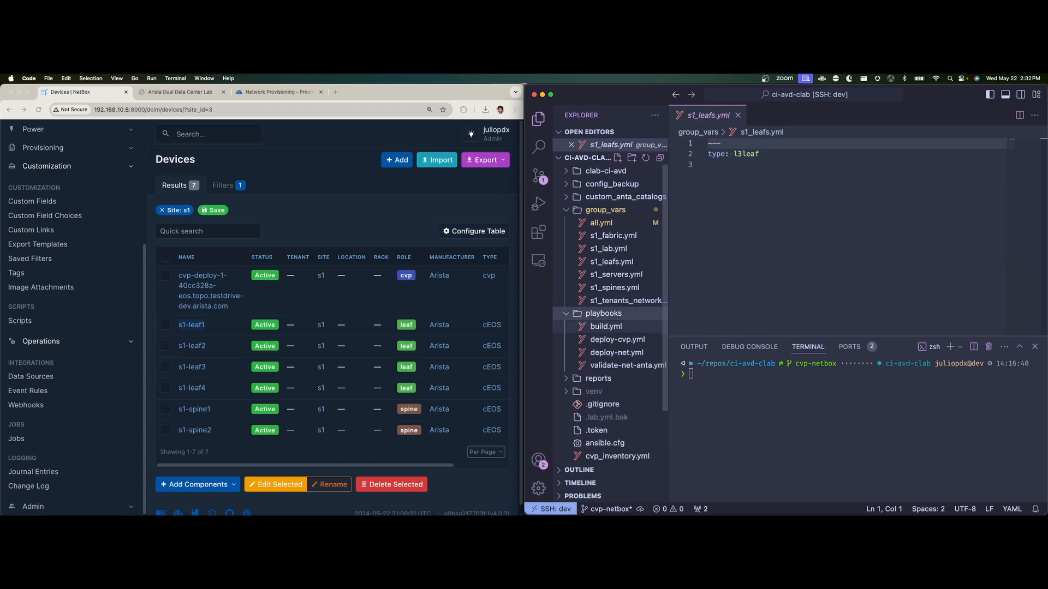
Select a file in the expanded playbooks folder of the Explorer
click(605, 327)
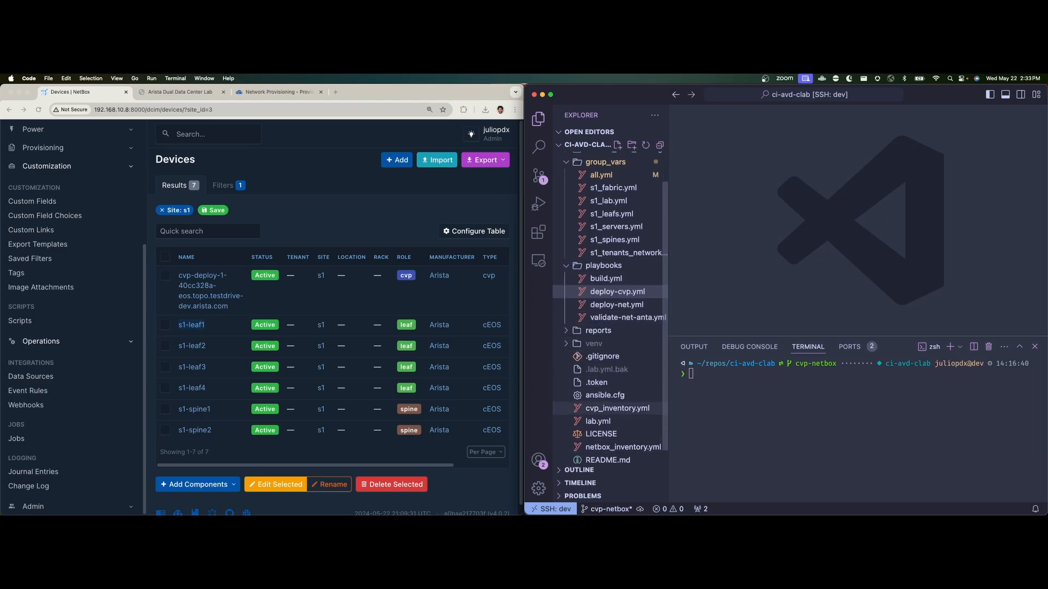
Show cvp_inventory.yml with the netbox.nb_inventory plugin, site s1 filter and tag-based groups
click(616, 407)
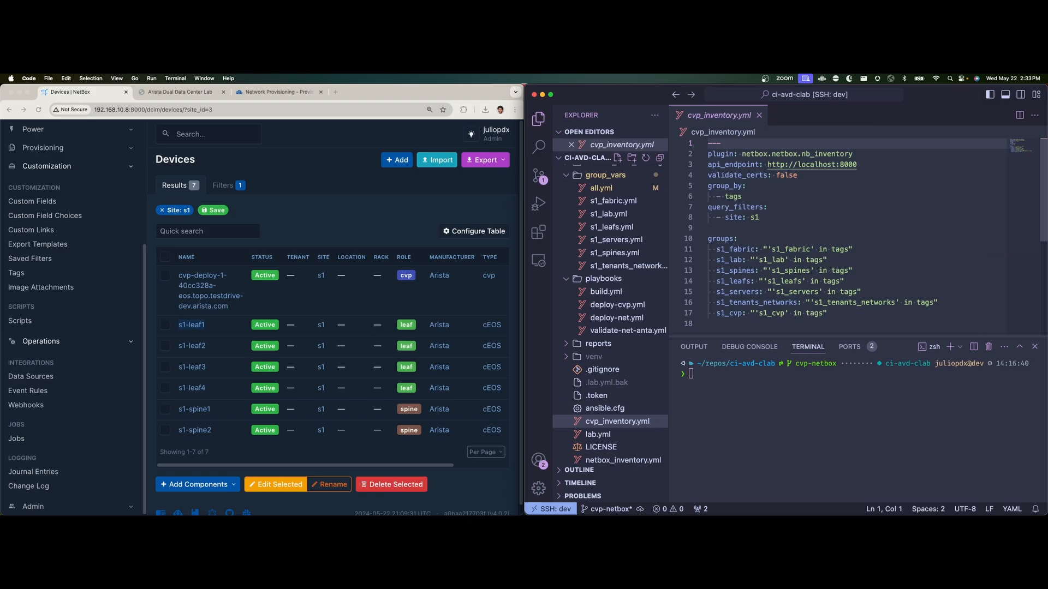
mouse_move(811, 164)
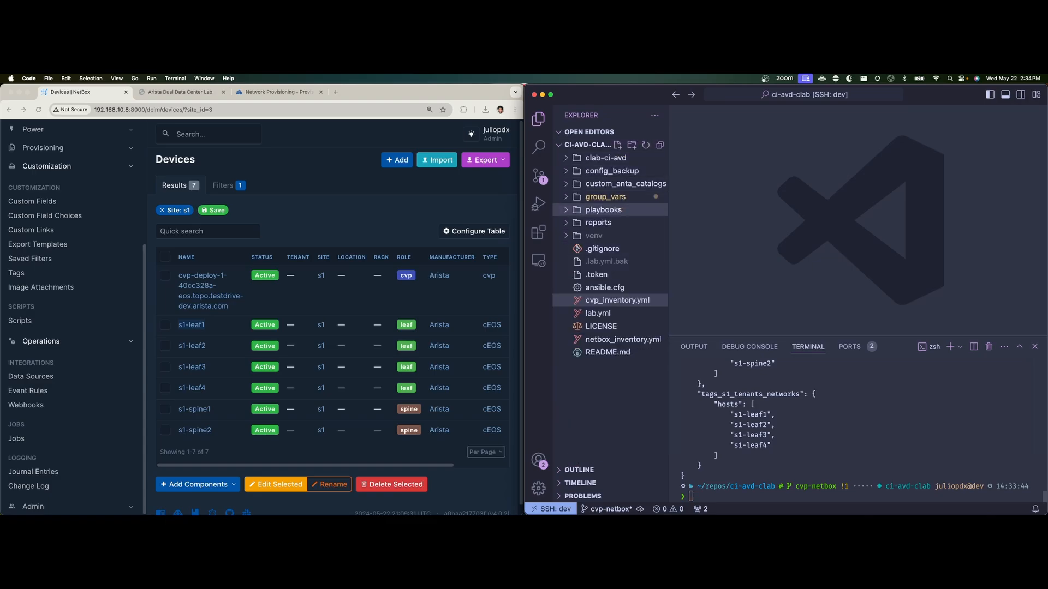
Run ansible-playbook playbooks/build.yml to generate intended configs and documentation for the s1 switches
text(andil)
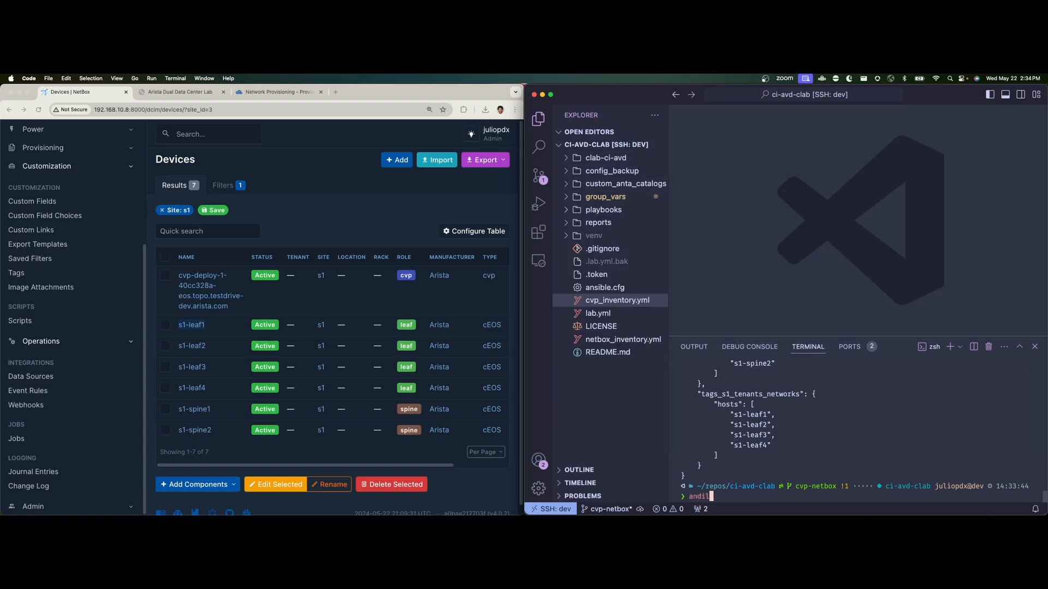
text(ansible-builder build --container-runtime podman -v 3 --tag juliopdx/example-ee)
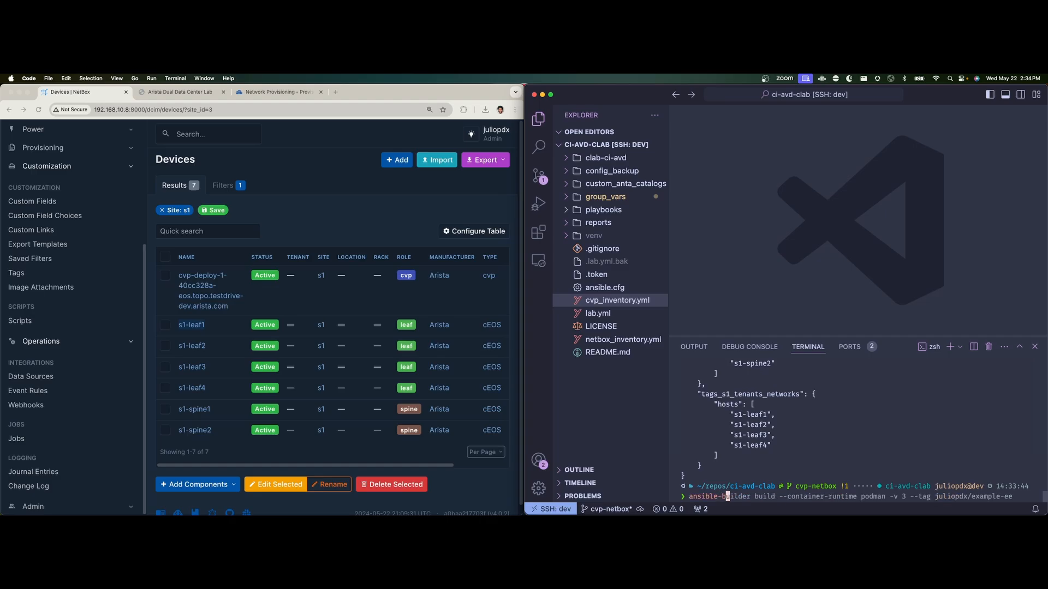
text(ansible-playbook playbooks/deploy-cvp.yml)
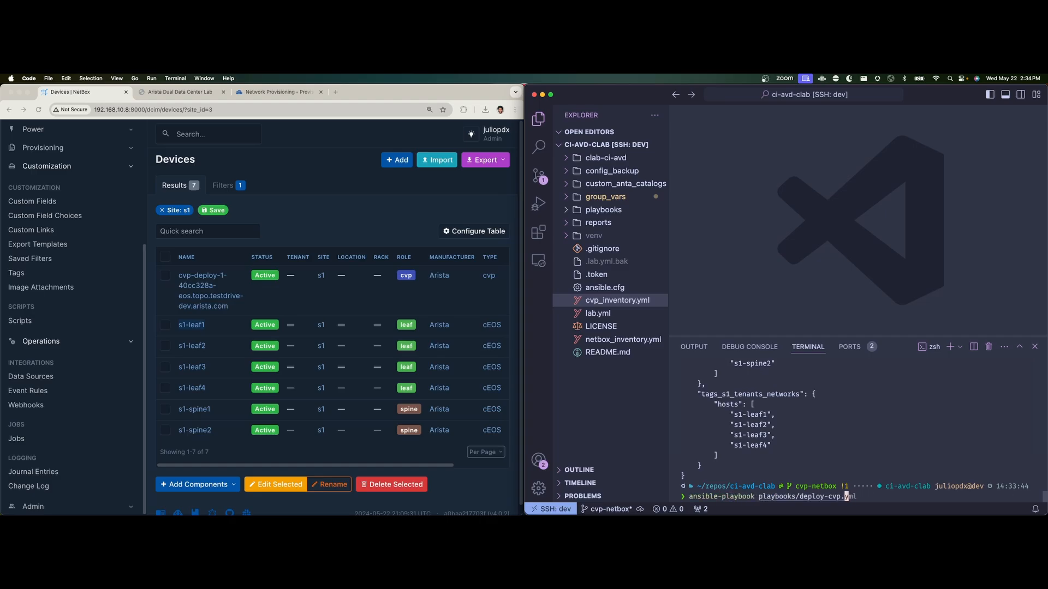
text(build.yml)
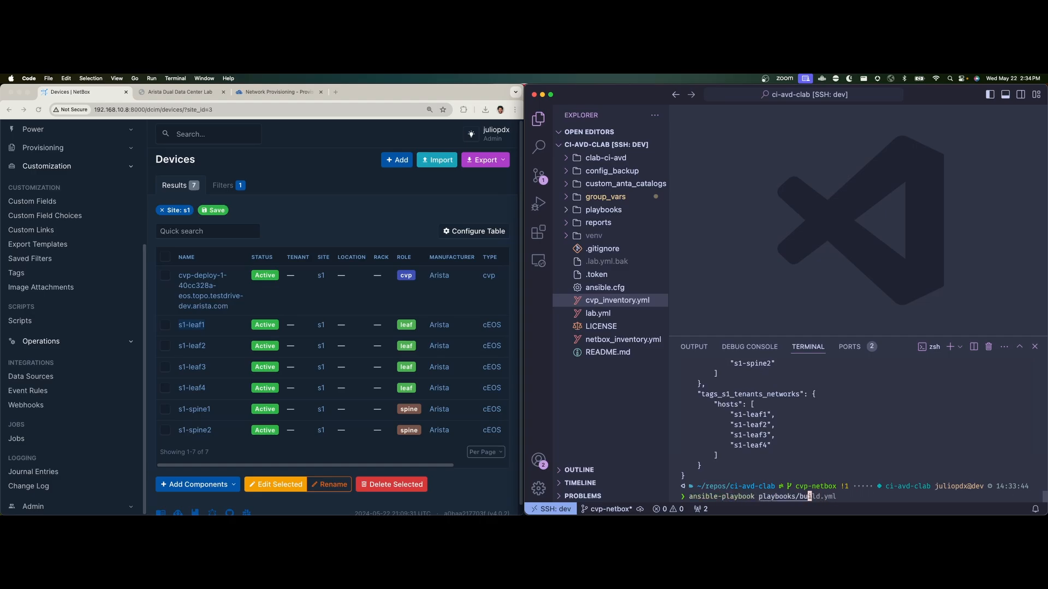
key(enter)
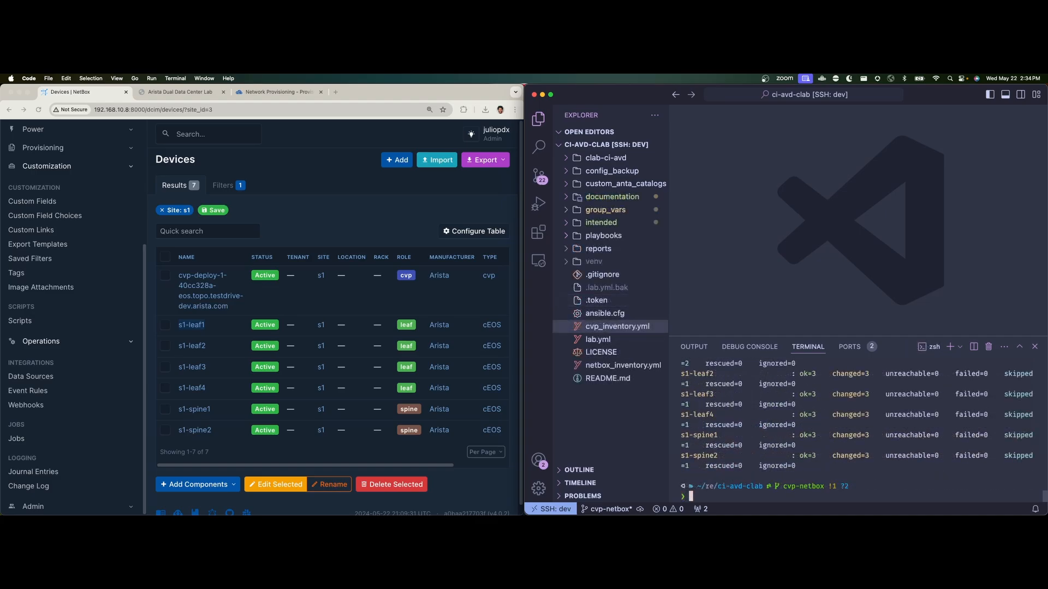
Expand documentation, intended and configs and show the generated s1-leaf1.cfg
click(611, 197)
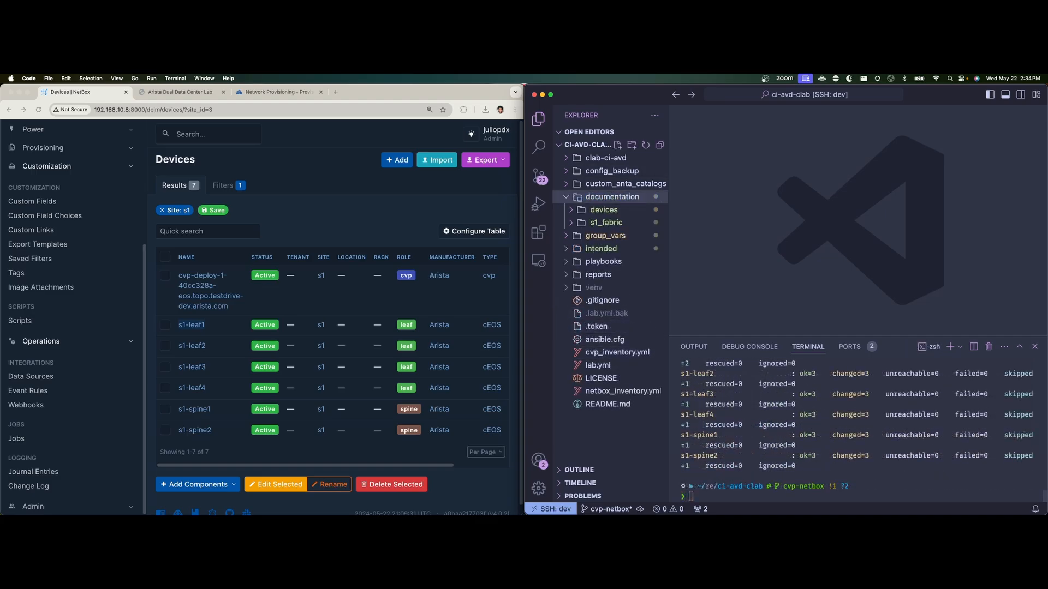
click(600, 248)
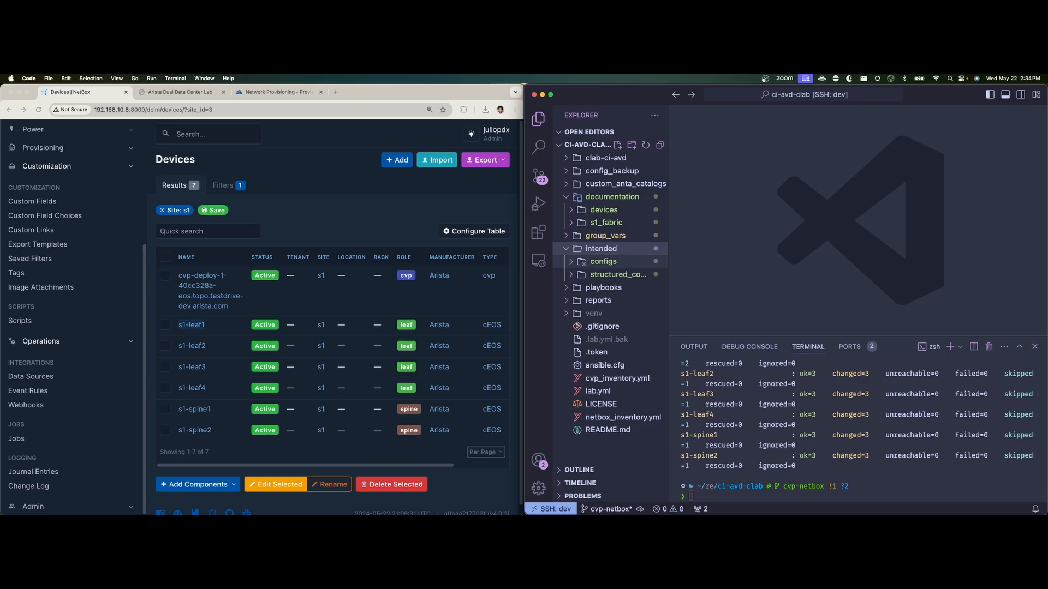
click(603, 261)
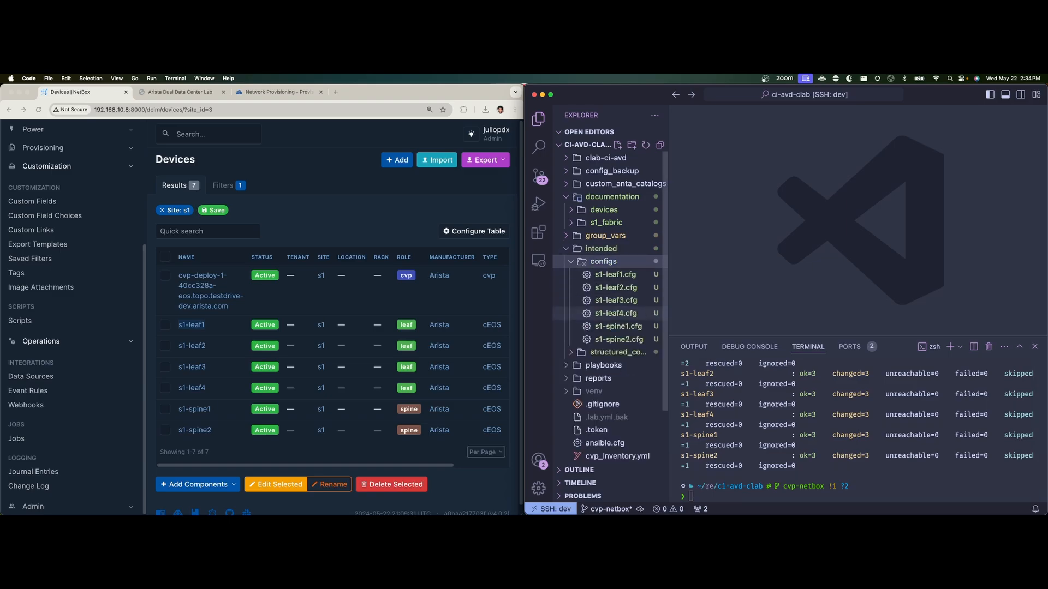
click(615, 287)
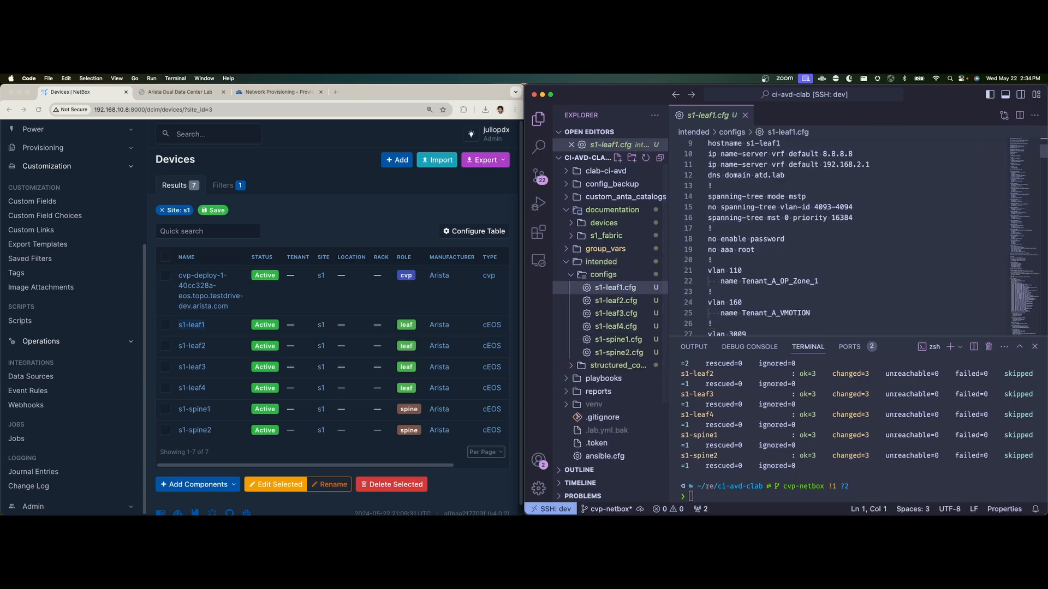
Scroll through s1-leaf1.cfg's VLANs, MLAG port-channels, Ethernet and Loopback interfaces
scroll(down, 3)
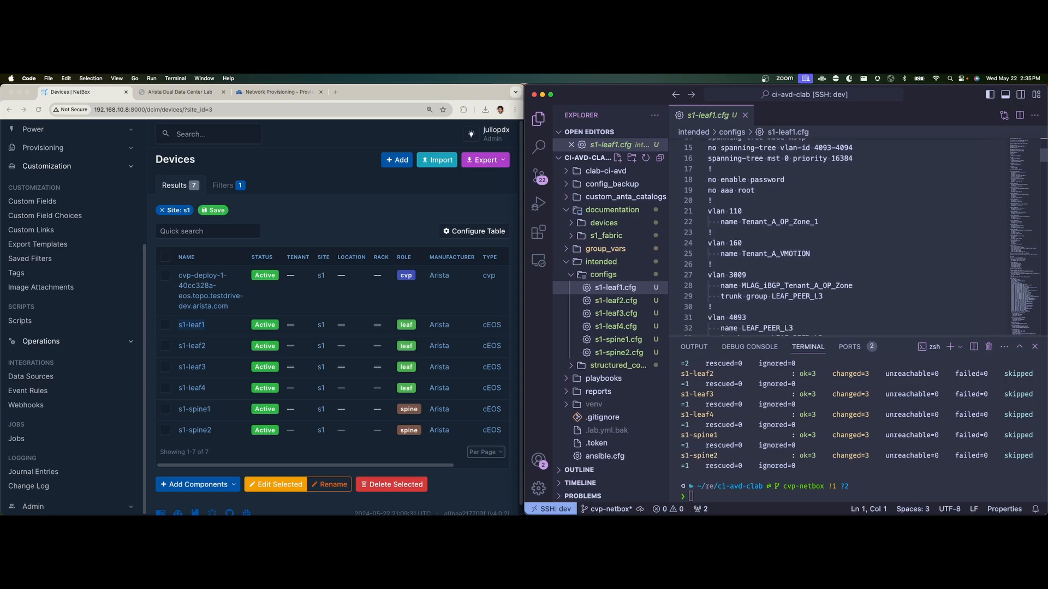
scroll(down, 3)
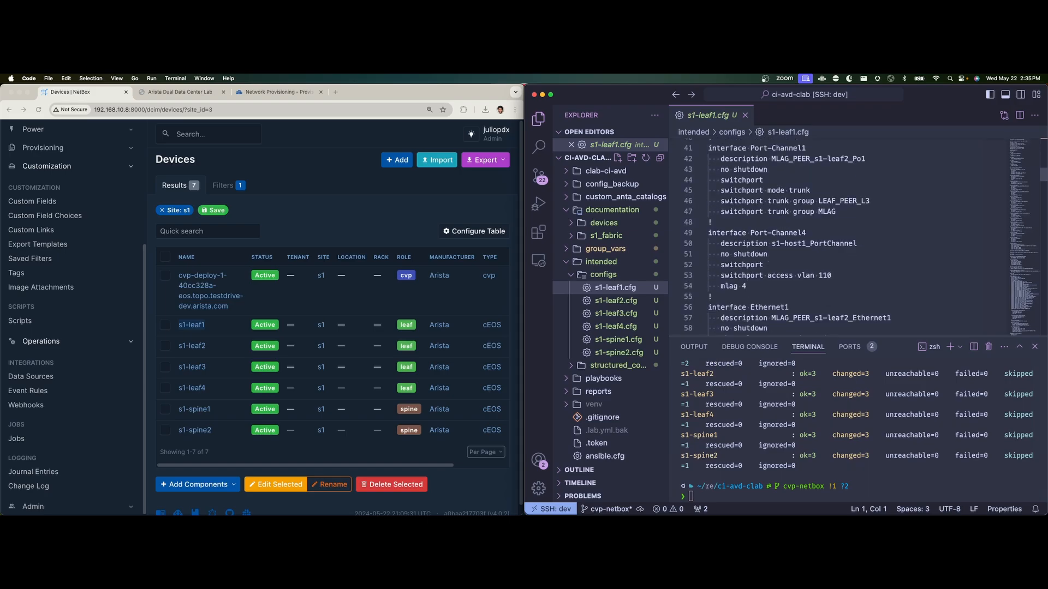
scroll(down, 3)
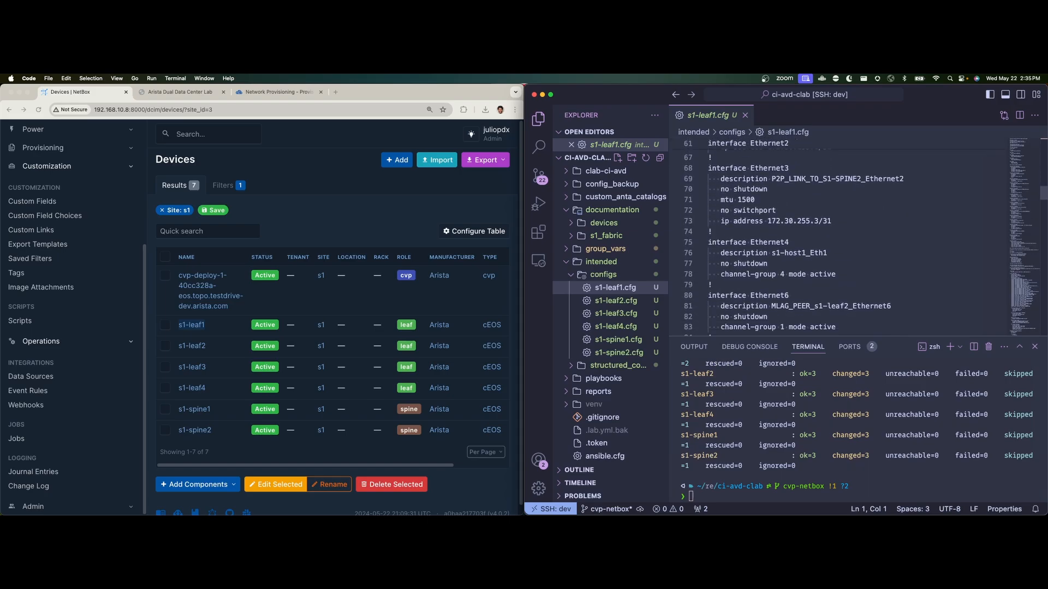
scroll(down, 3)
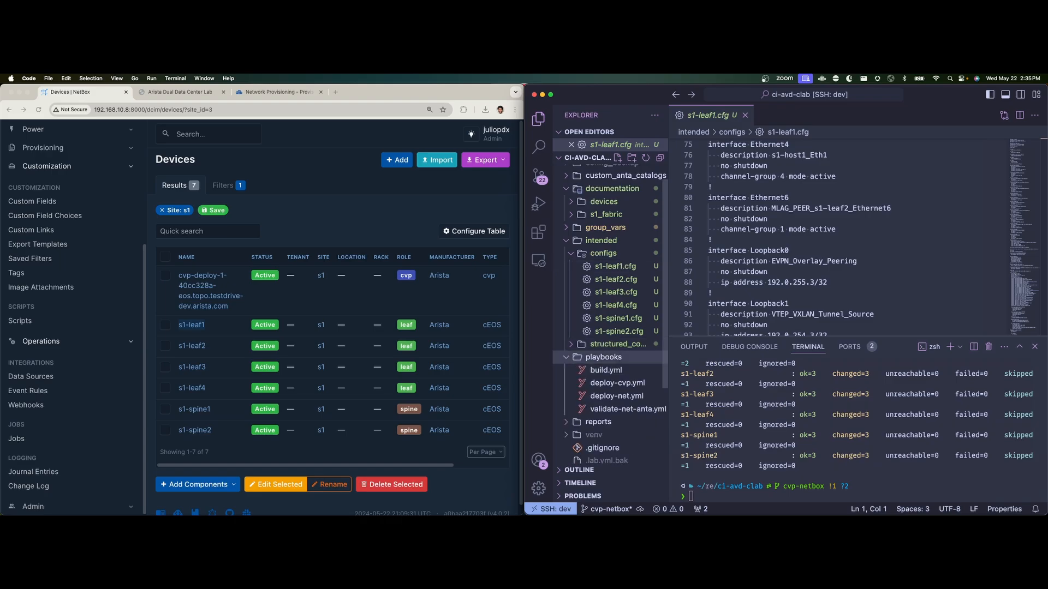
click(618, 367)
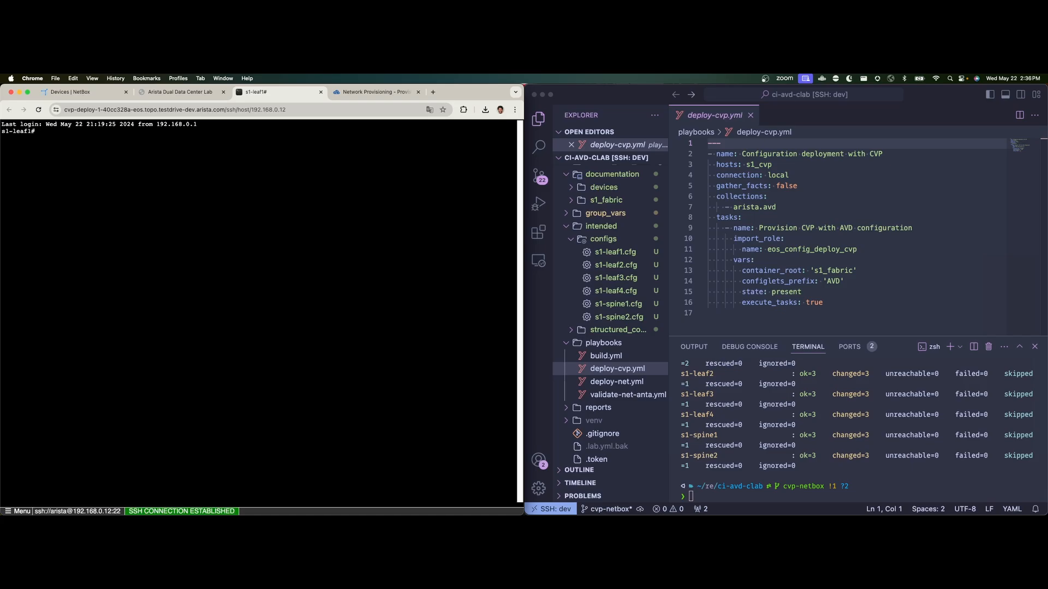
Start a show command at the s1-leaf1 prompt in the CloudVision web SSH session
text(sho)
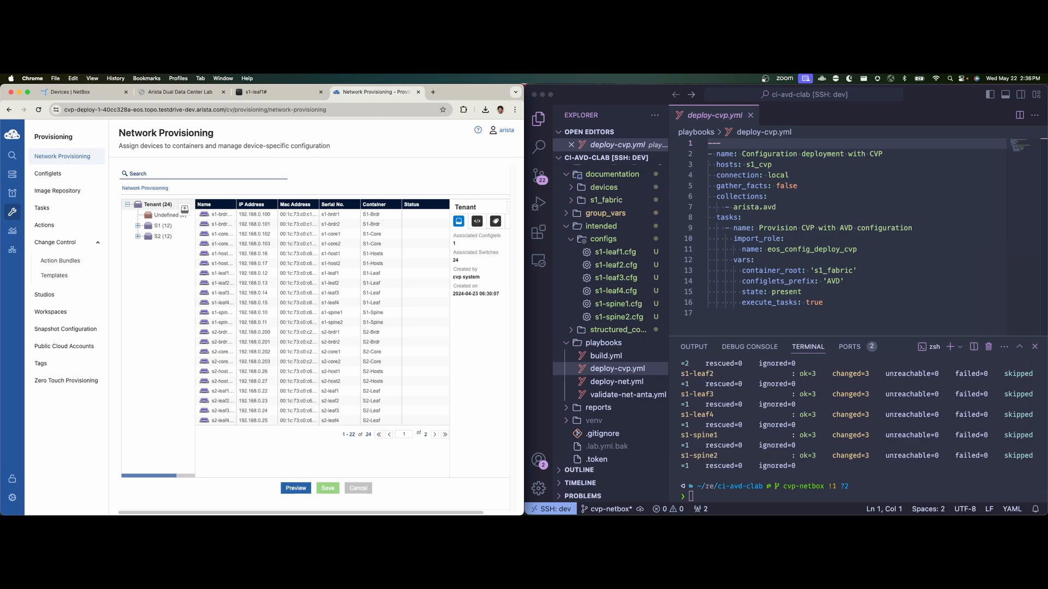
mouse_move(157, 237)
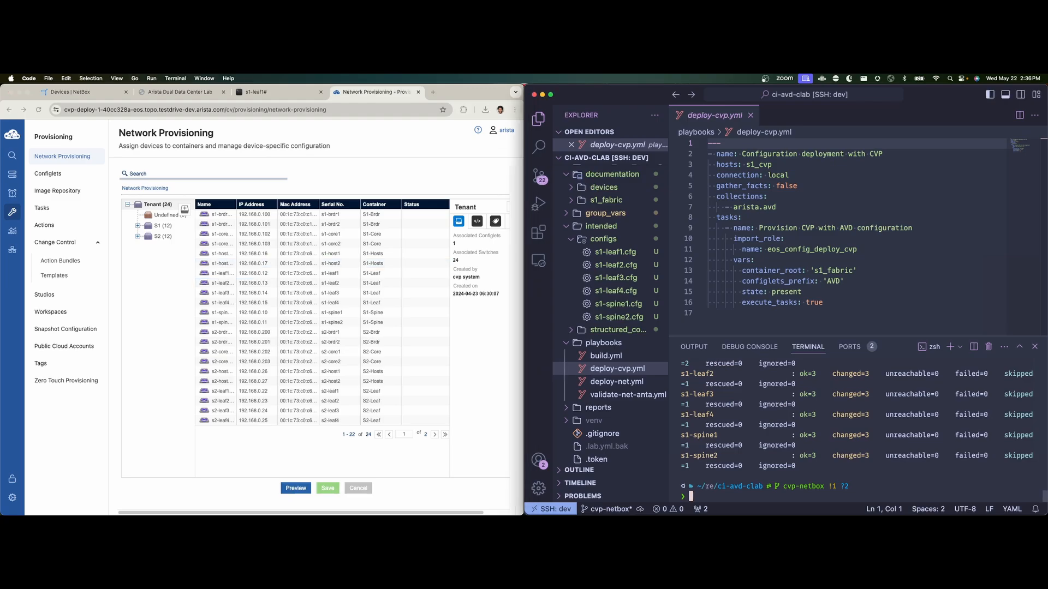
Run ansible-playbook playbooks/deploy-cvp.yml, then go to CloudVision Change Control
text(ansible-playbook playbooks/deploy-cvp.yml)
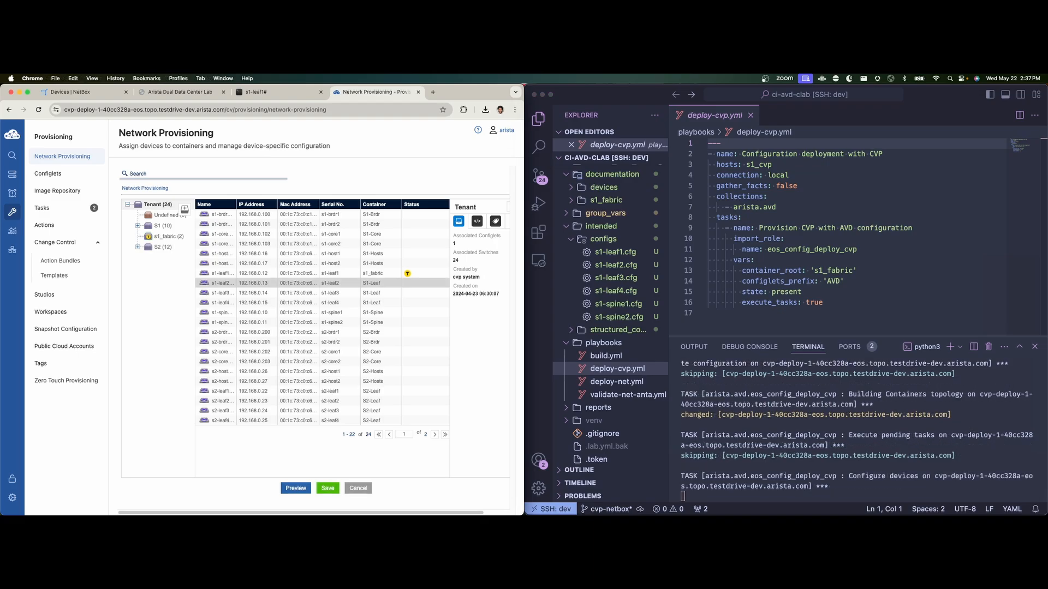
click(41, 207)
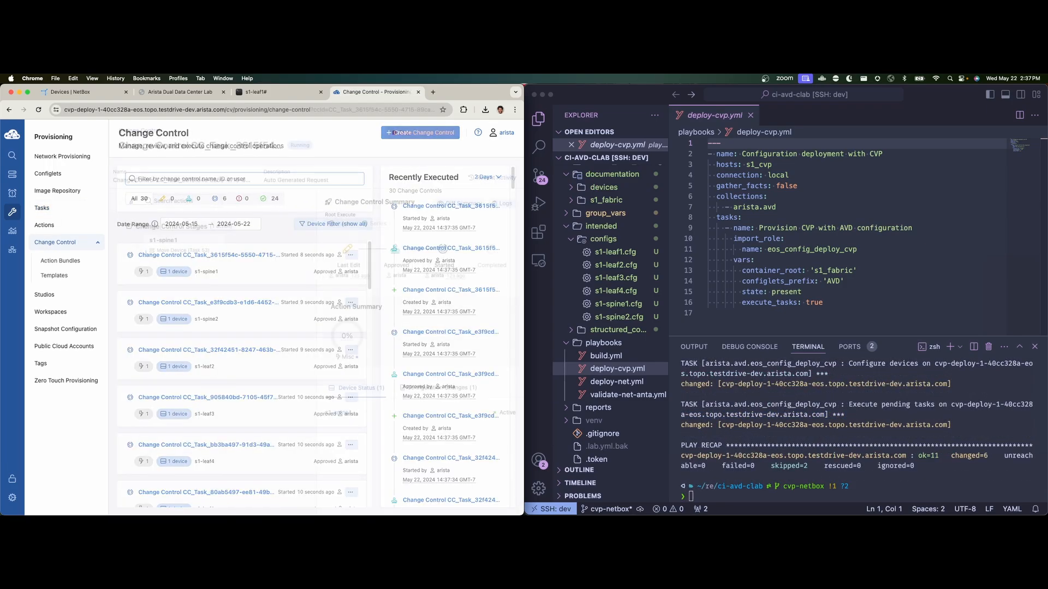
Inspect an executed CC_Task change control entry for the s1 switches
click(207, 254)
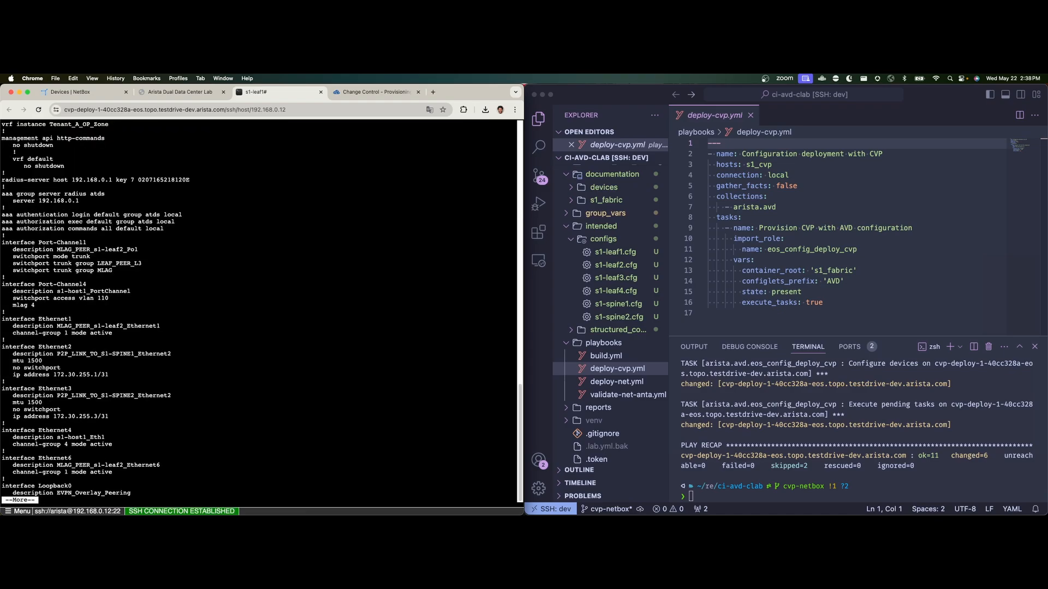
Scroll to the end of the running config and run show mlag config-sanity on s1-leaf1
scroll(down, 3)
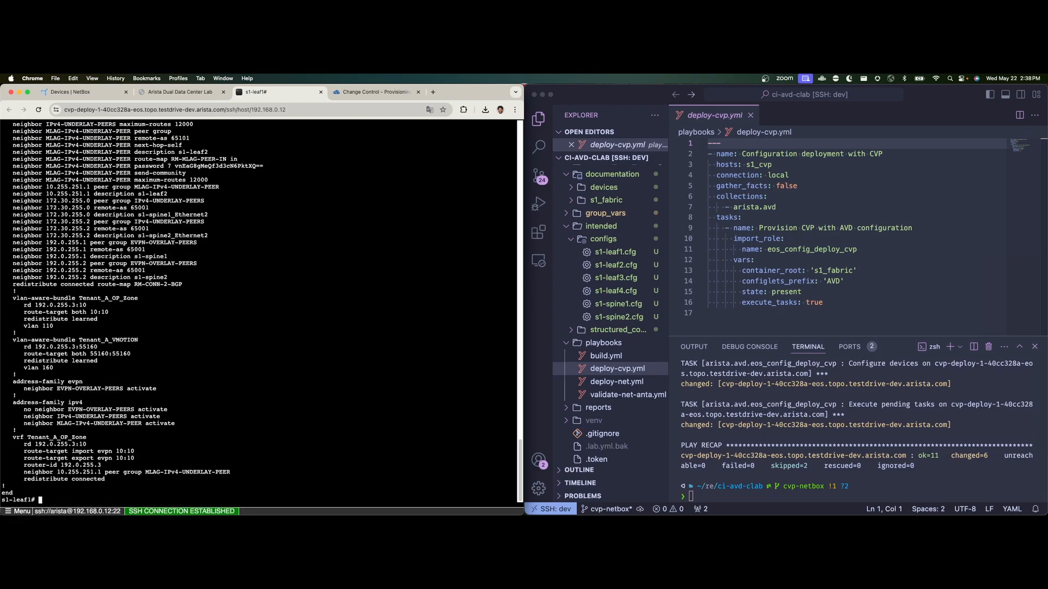
text(show mlag config-sanity)
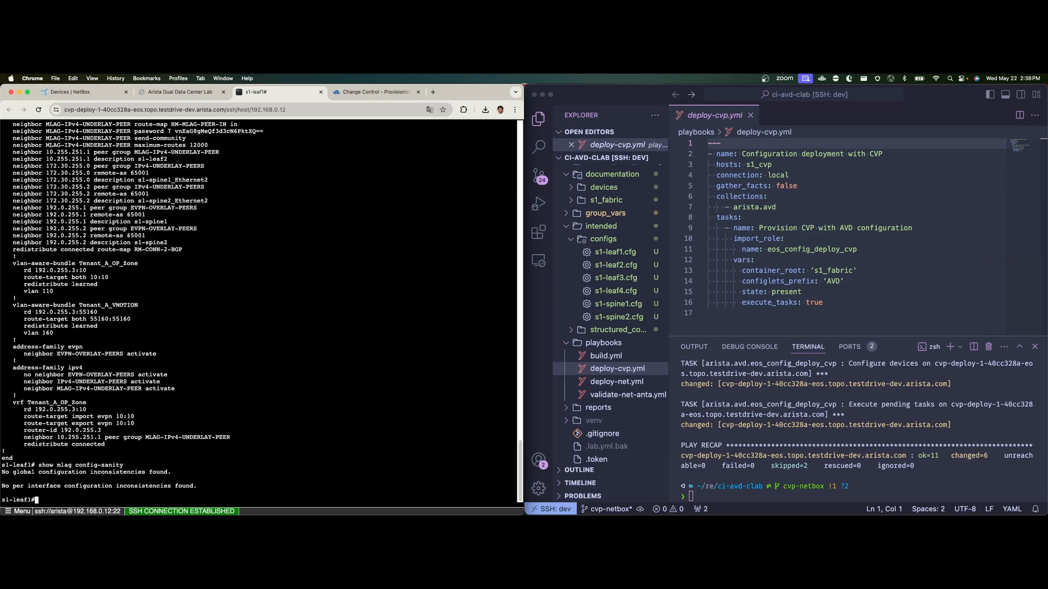
text(sho)
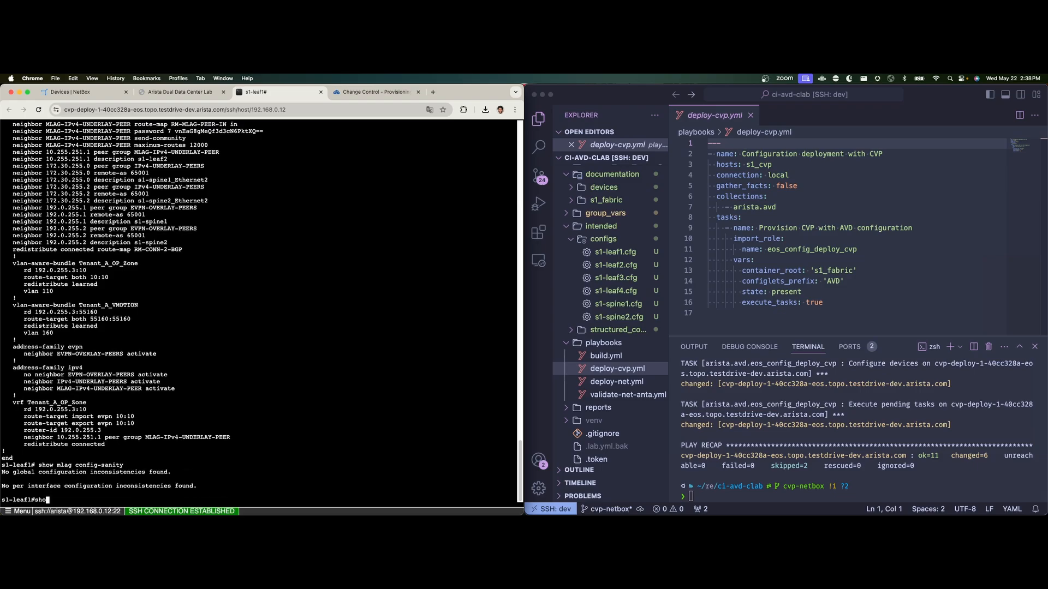